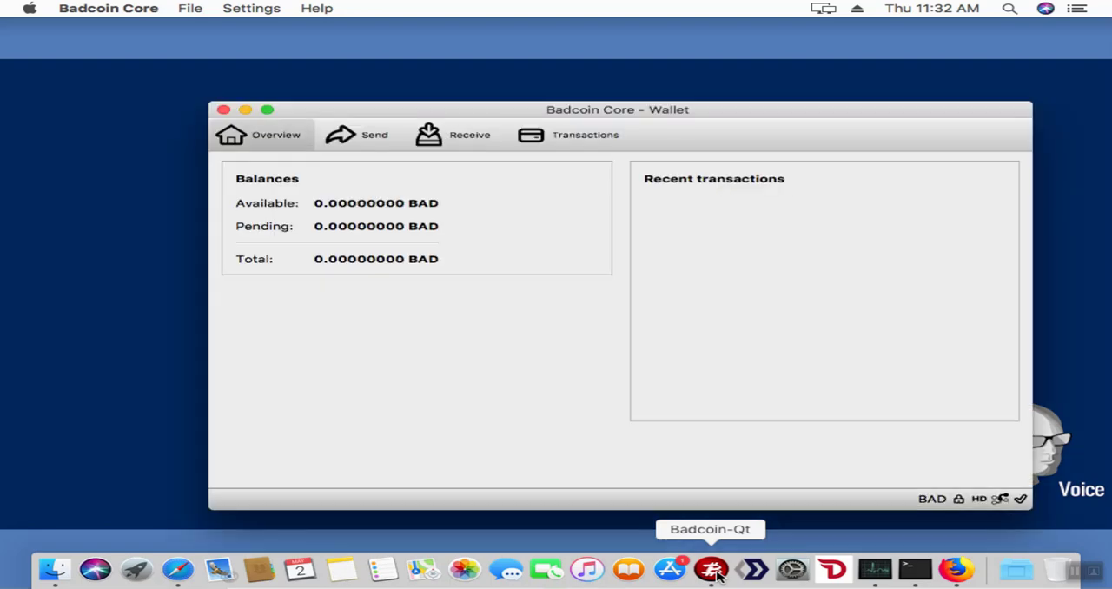
pyautogui.moveTo(469, 135)
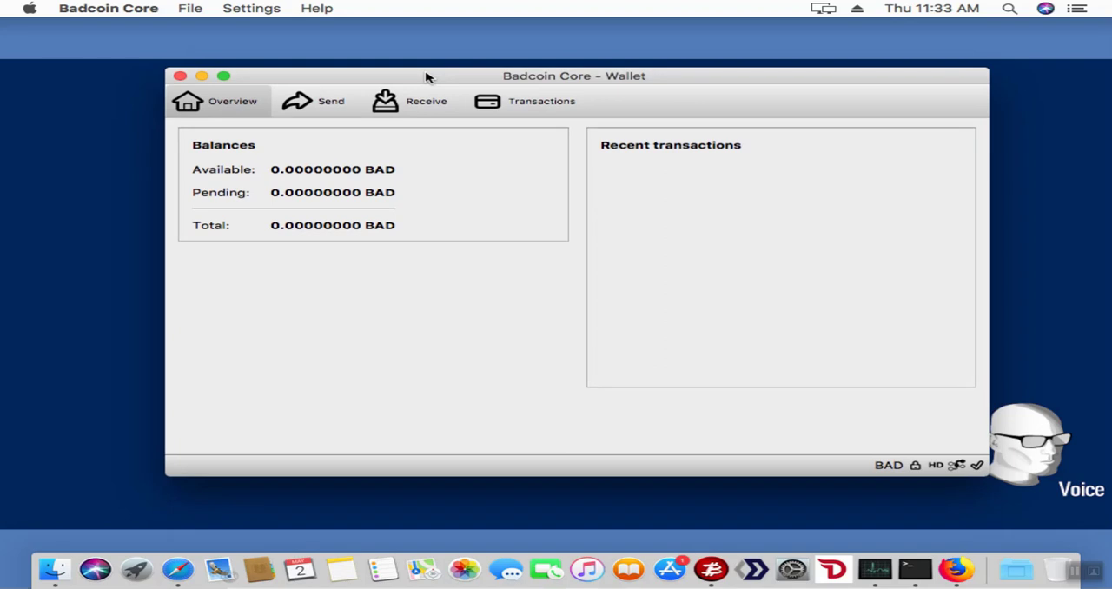
# Show the Help menu listing the Debug window option.
pyautogui.click(316, 7)
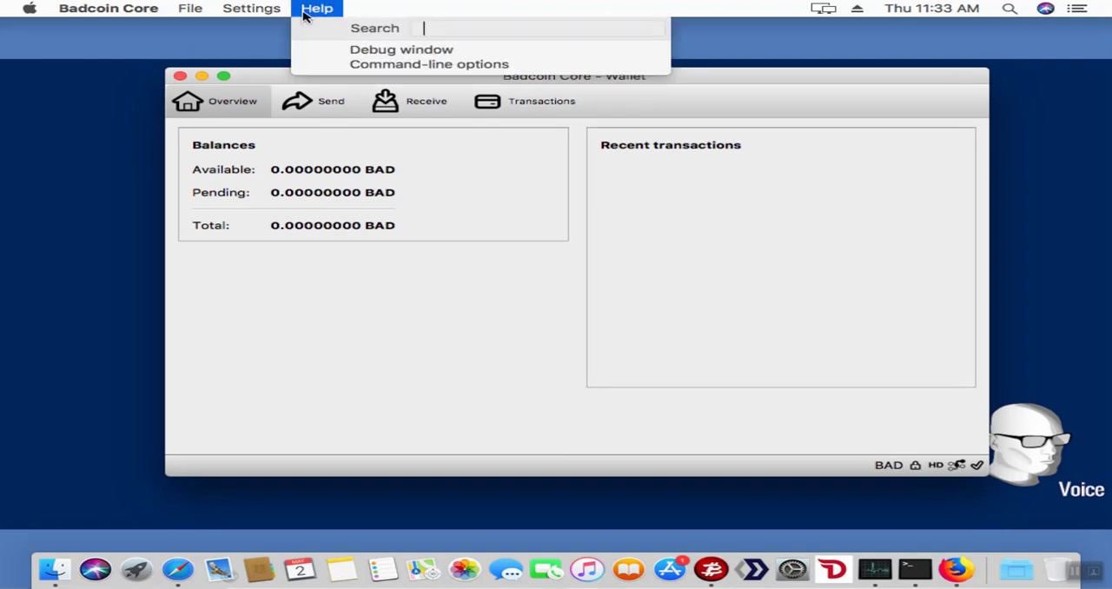
# Run 'help' in the debug console to list all RPC commands including dumpprivkey.
pyautogui.click(400, 51)
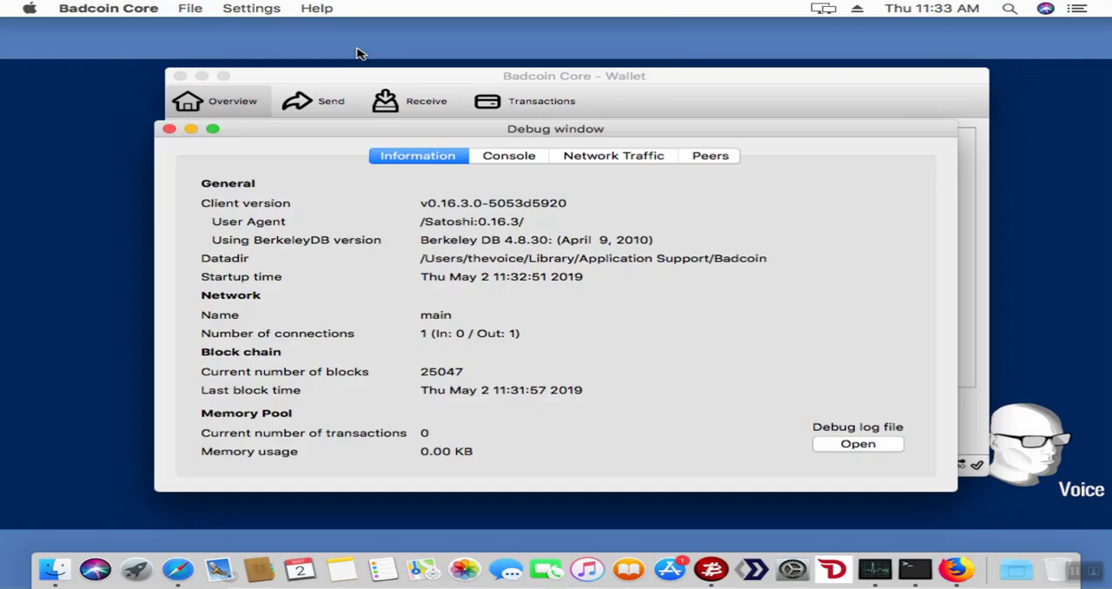
pyautogui.click(507, 156)
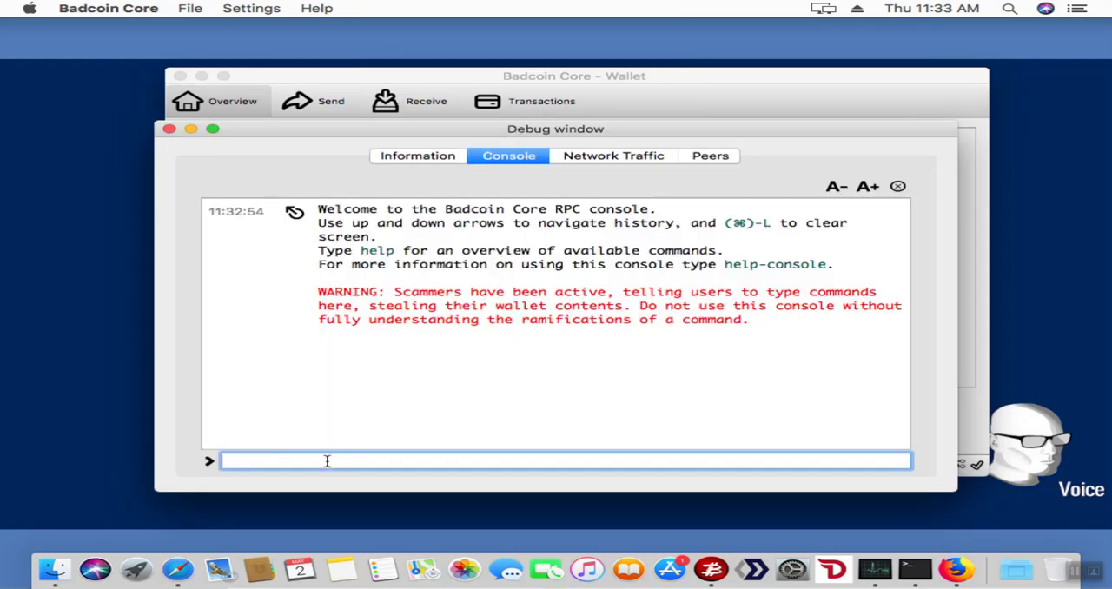
pyautogui.write('help')
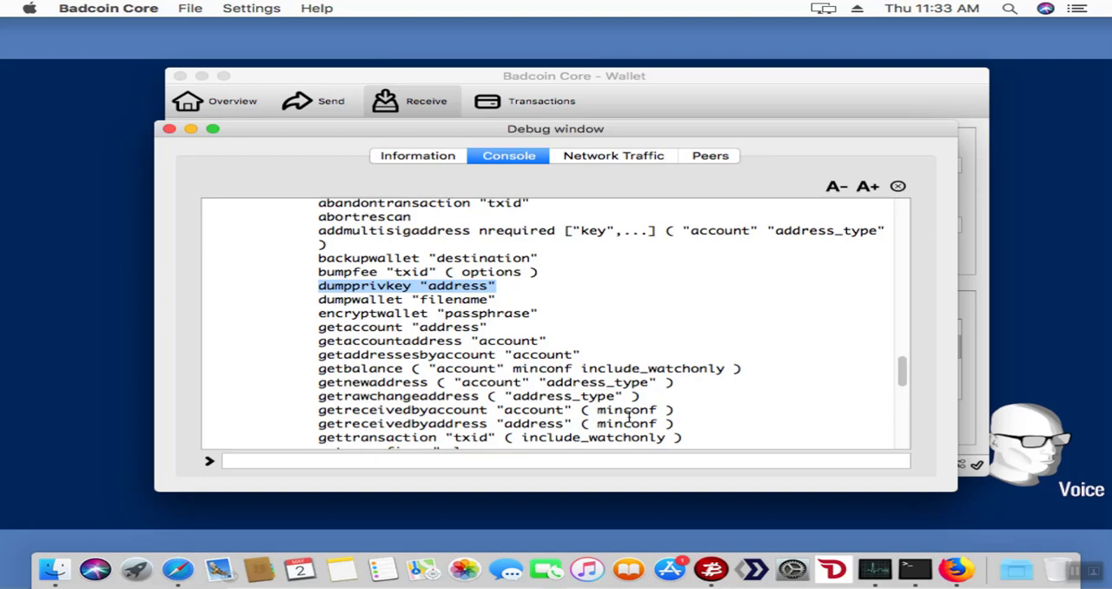
# Browse to the end of the command list and start 'walletpassphrase' from 'walletp'.
pyautogui.scroll(-3)
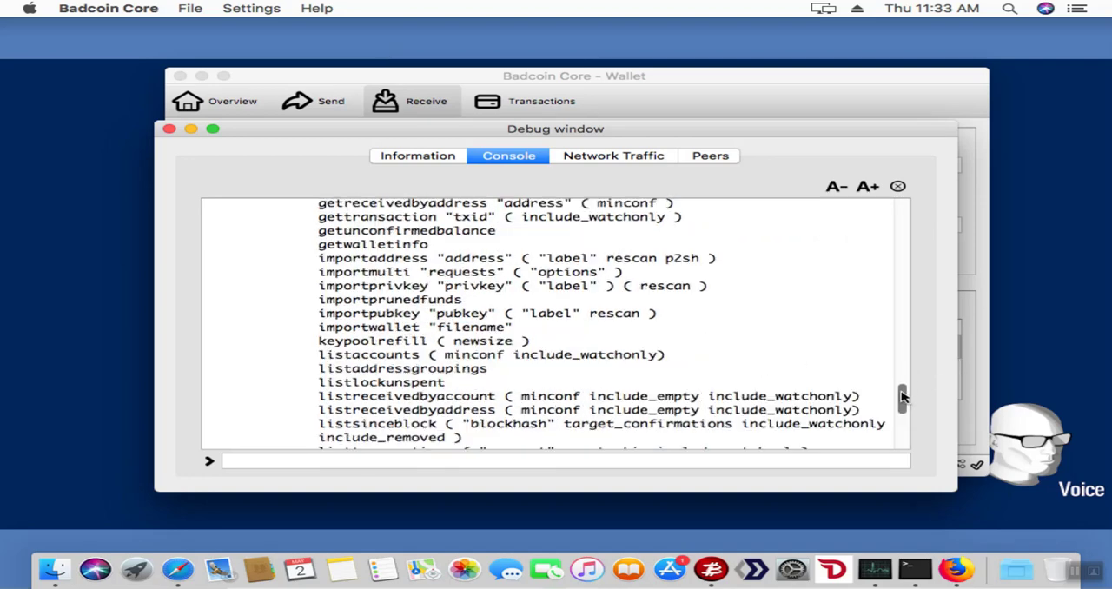
pyautogui.scroll(-3)
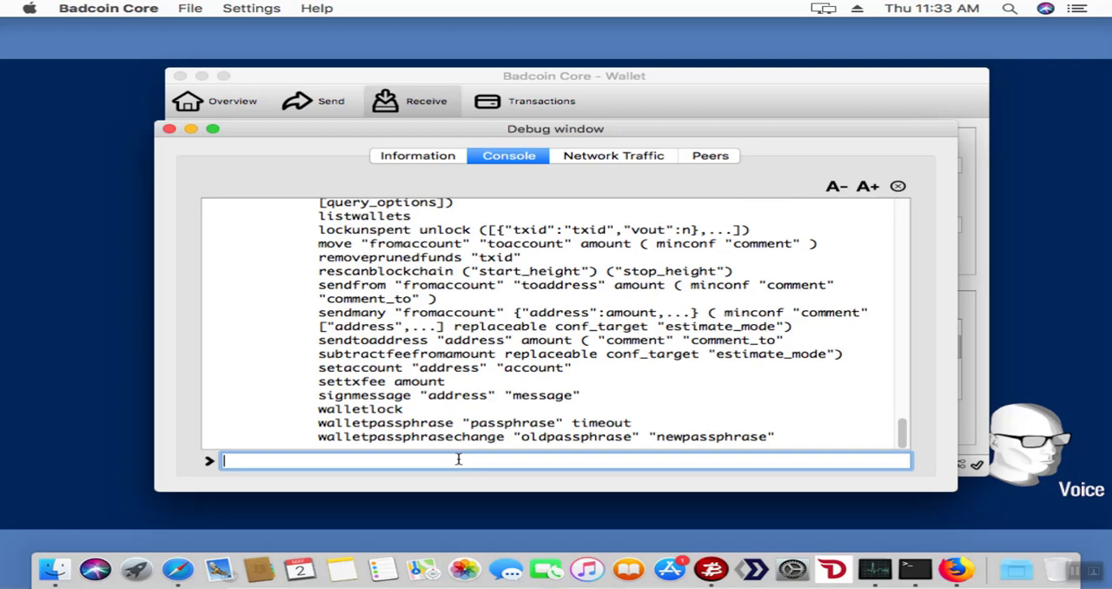
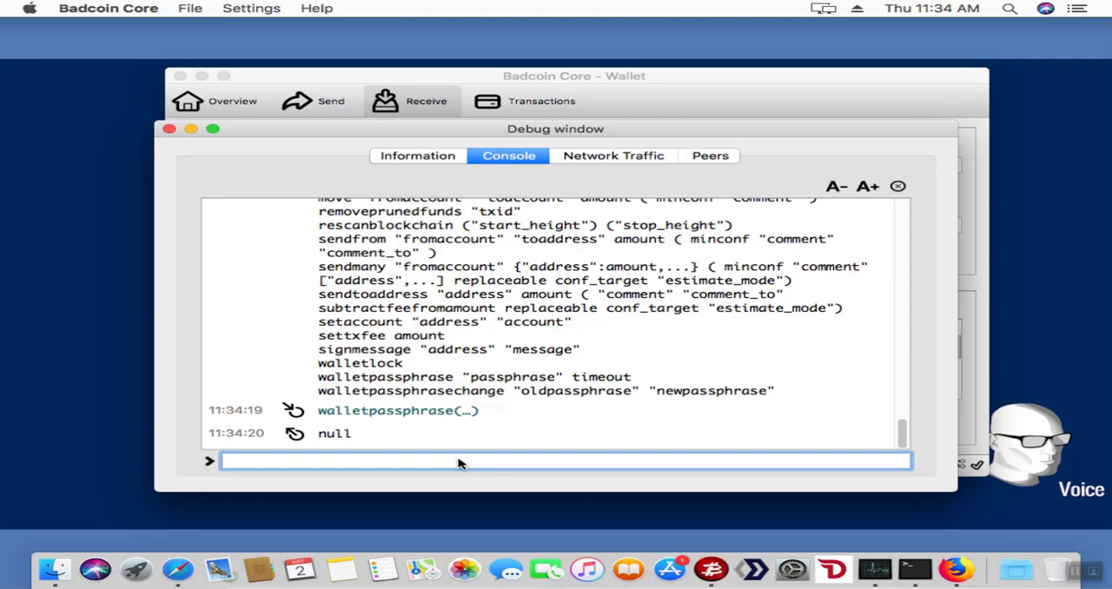
pyautogui.moveTo(381, 344)
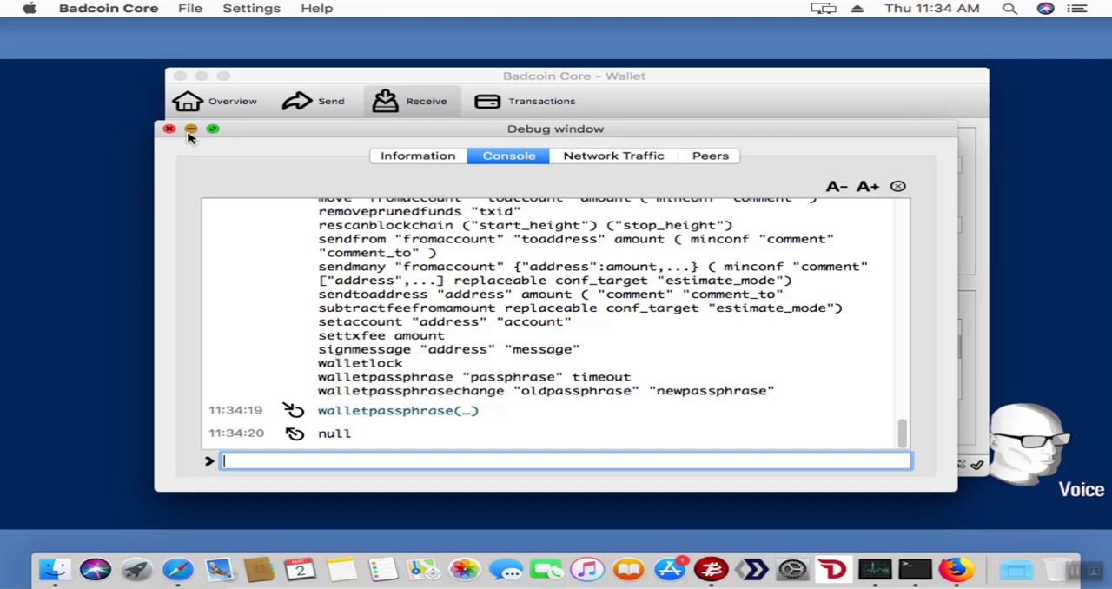
# Copy the receiving address from the saved payment request on the Receive tab.
pyautogui.click(170, 129)
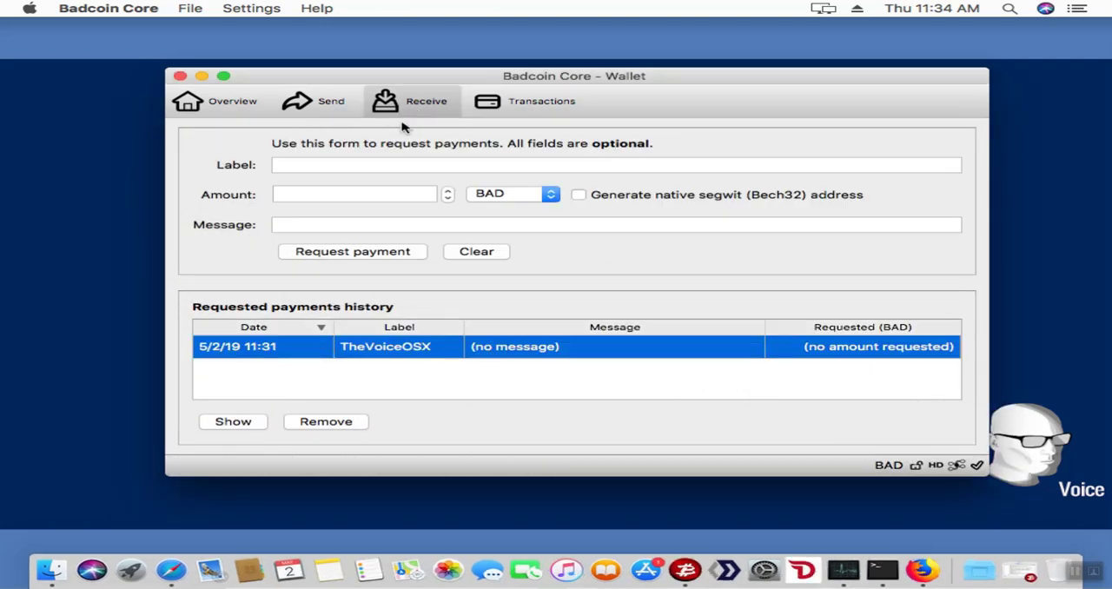
pyautogui.moveTo(317, 347)
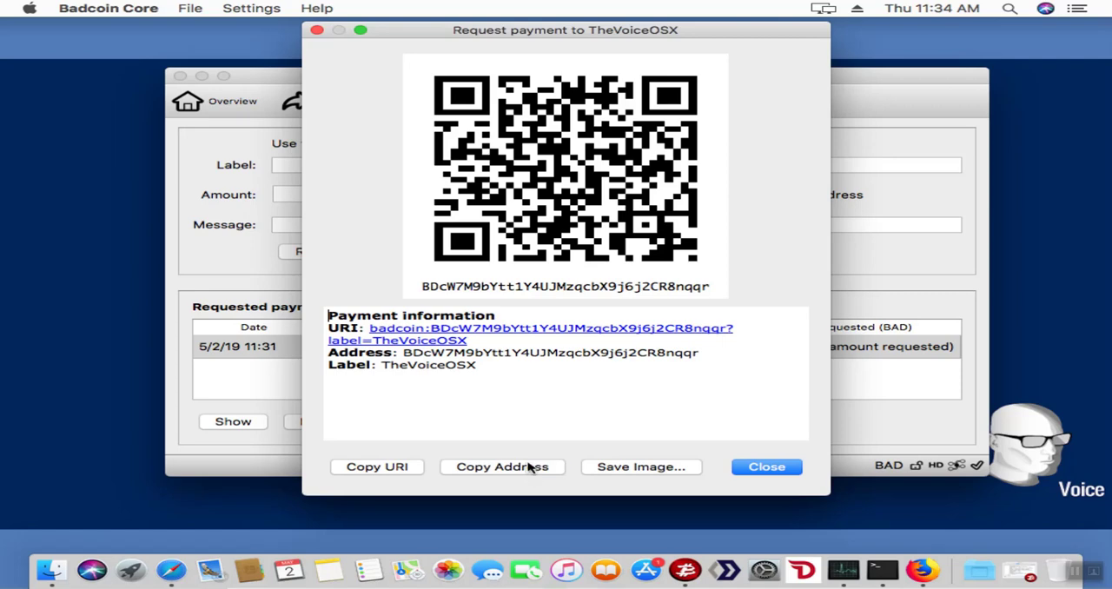
pyautogui.click(765, 466)
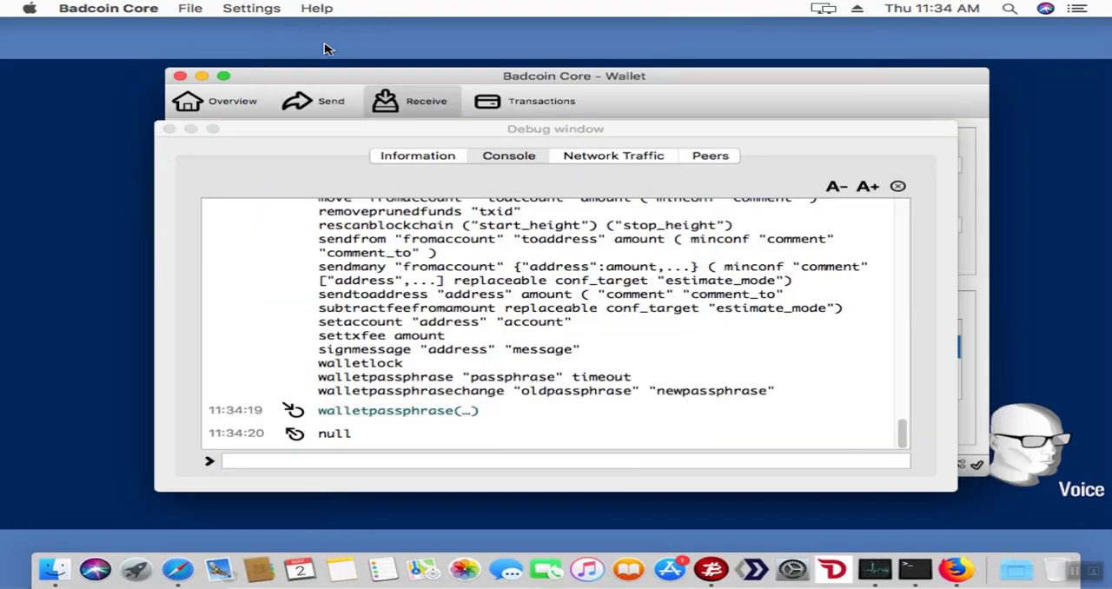
# Compose 'dumpprivkey' followed by the pasted receiving address at the console prompt, unexecuted.
pyautogui.click(565, 462)
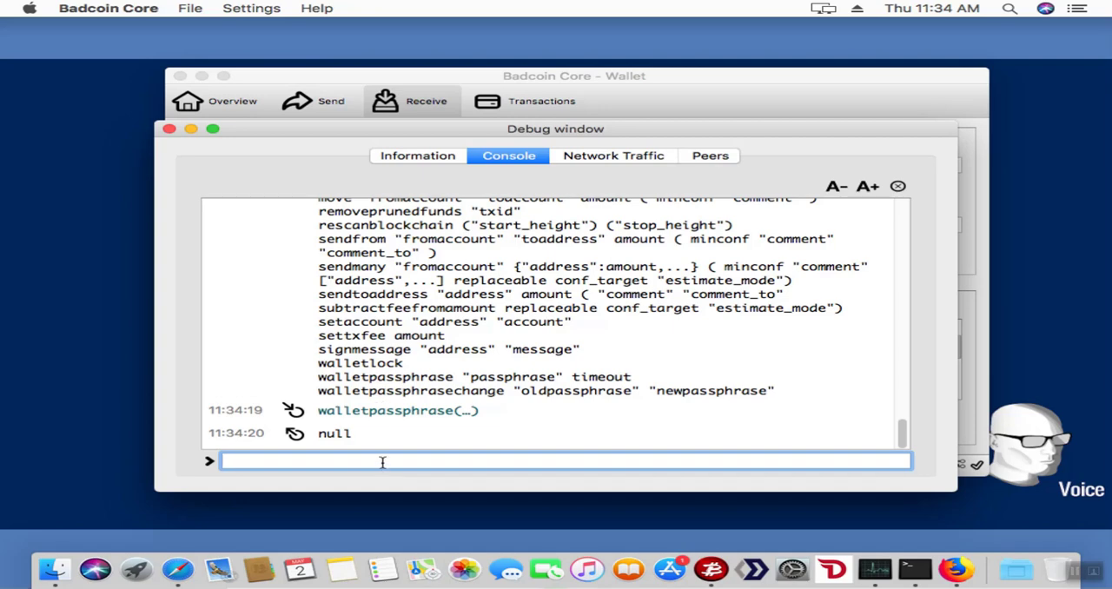
pyautogui.write('dumpprivkey')
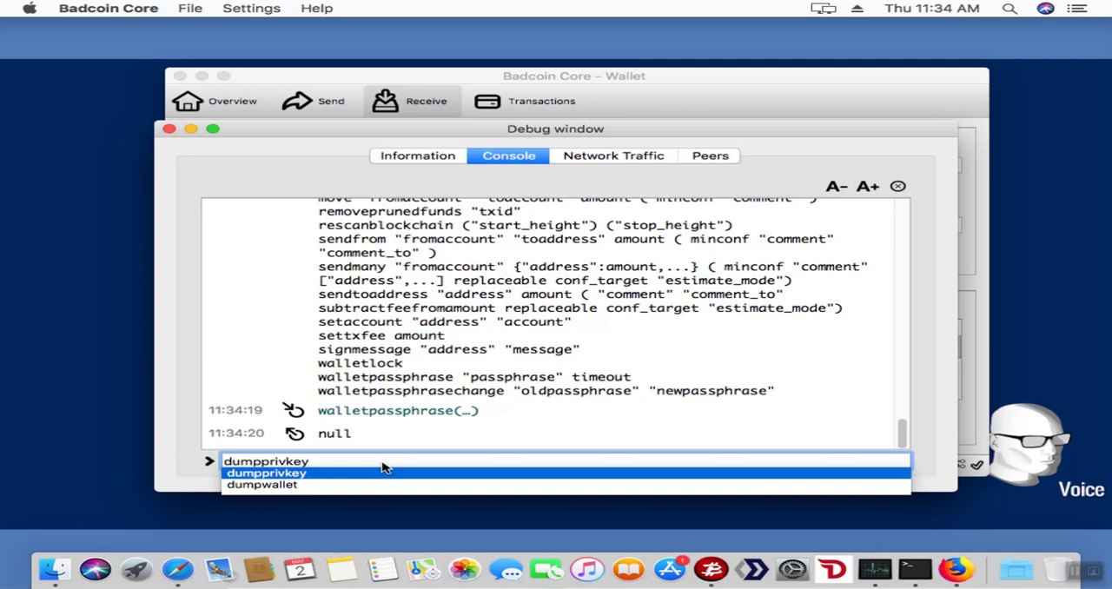
pyautogui.click(266, 473)
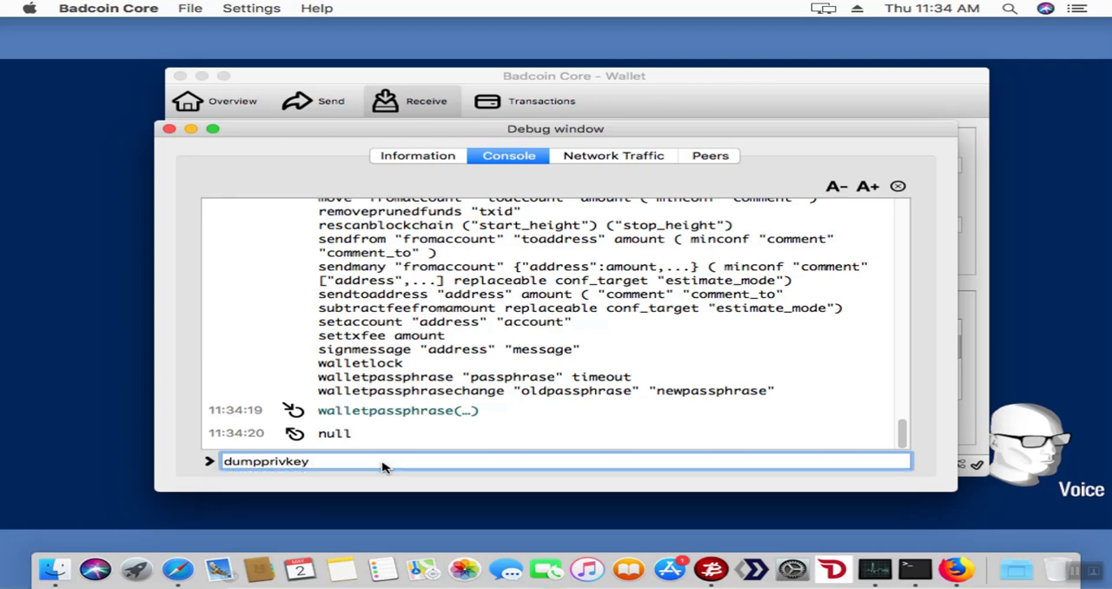
pyautogui.rightClick(382, 463)
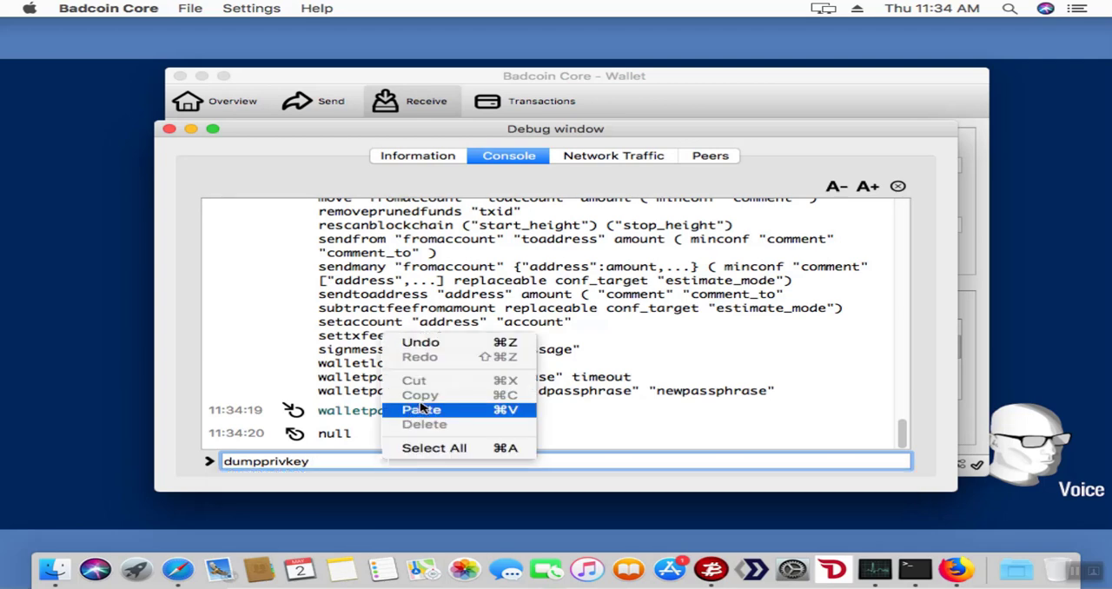
pyautogui.click(422, 410)
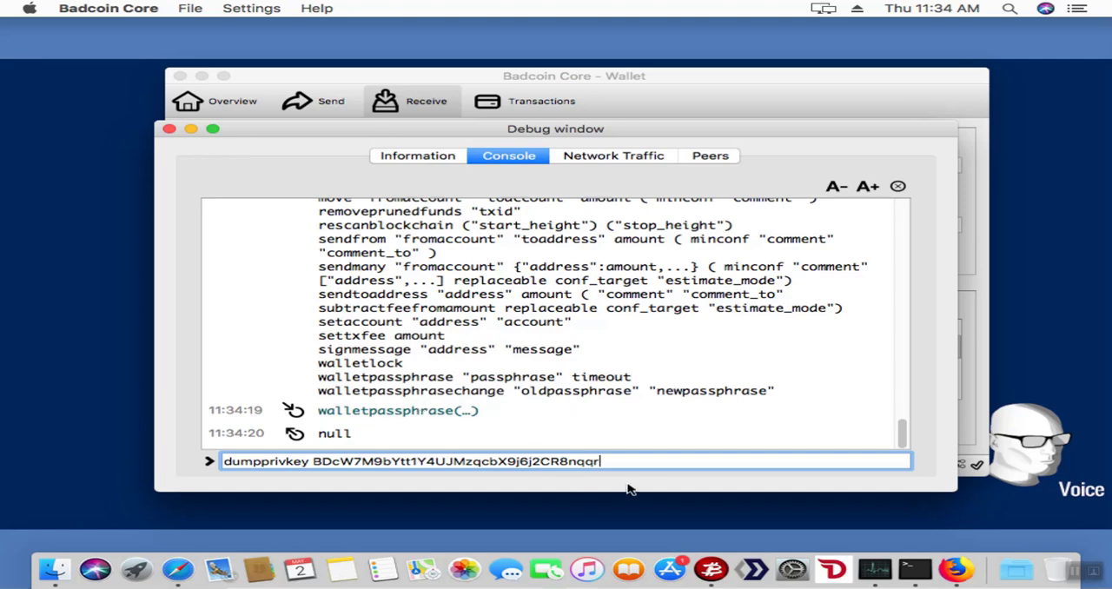